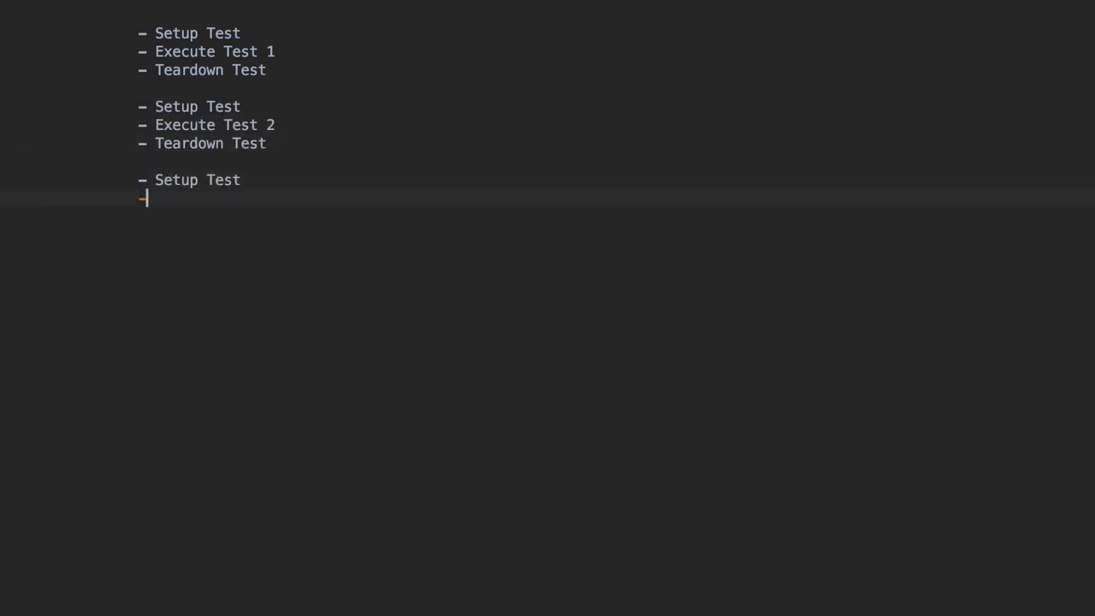
Add 'Execute Test 3' and 'Execute Test 4' to the outline, showing the empty SetupAndTeardownTests class
type("Execute Test 3")
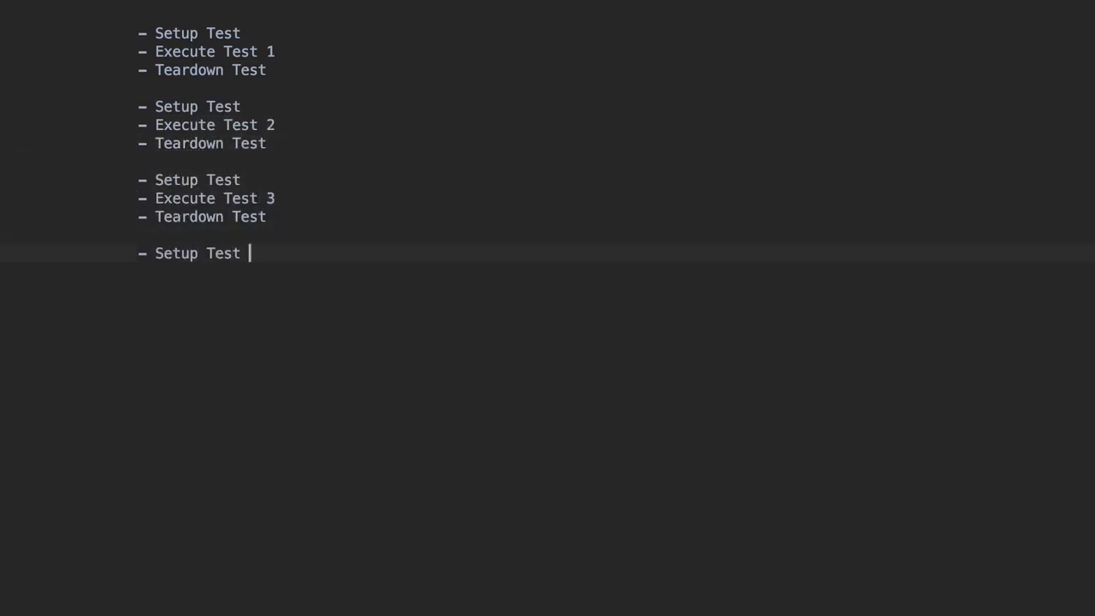
type("Execute Test 4")
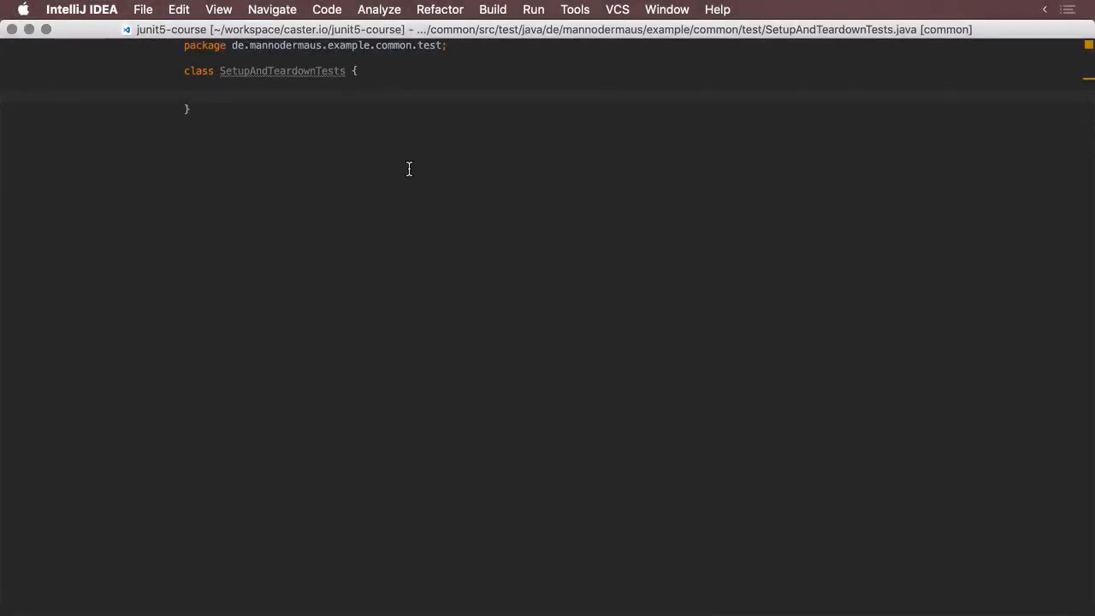
type("@BeforeEach")
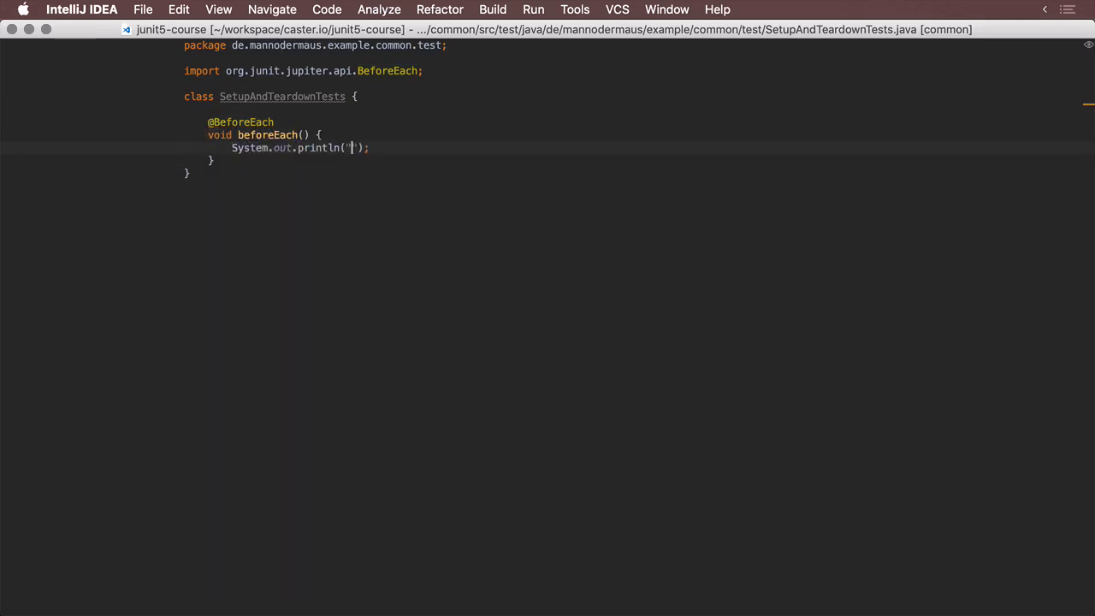
type("Called before each")
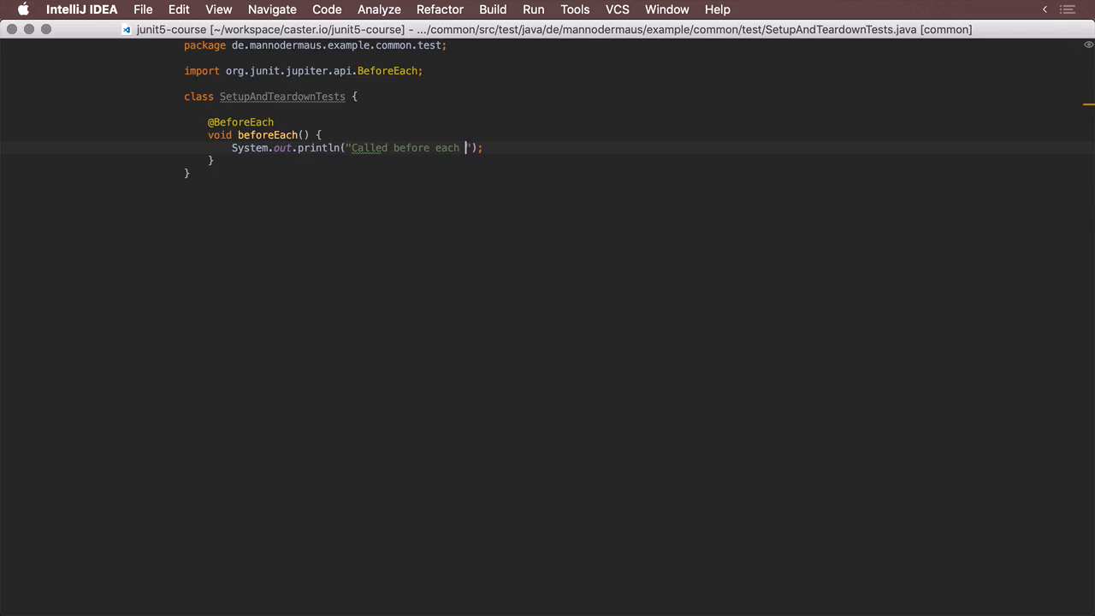
type("test method in this class")
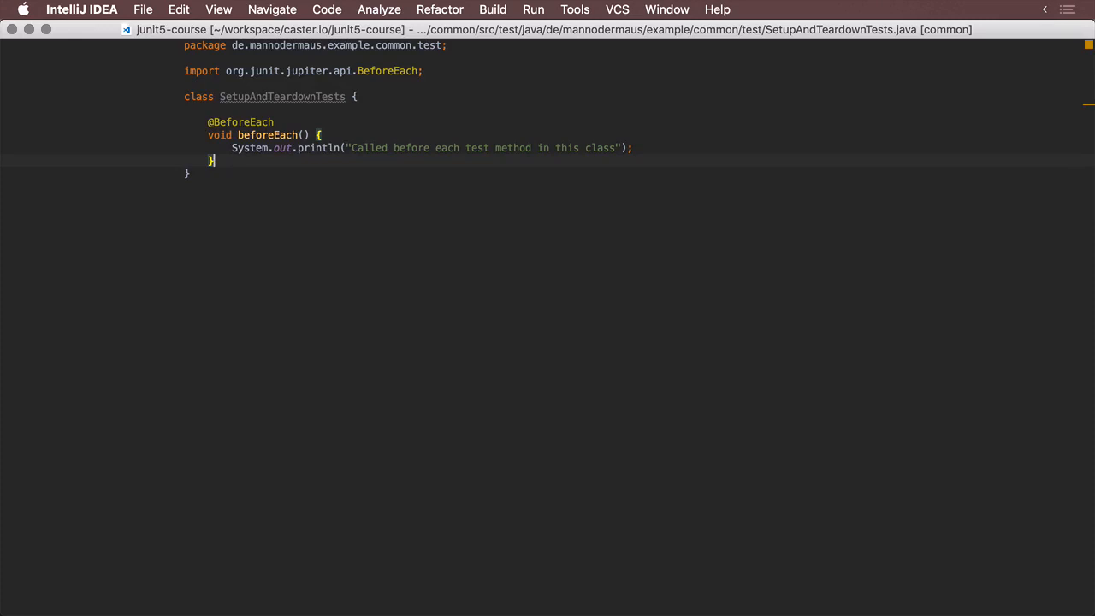
type("@After")
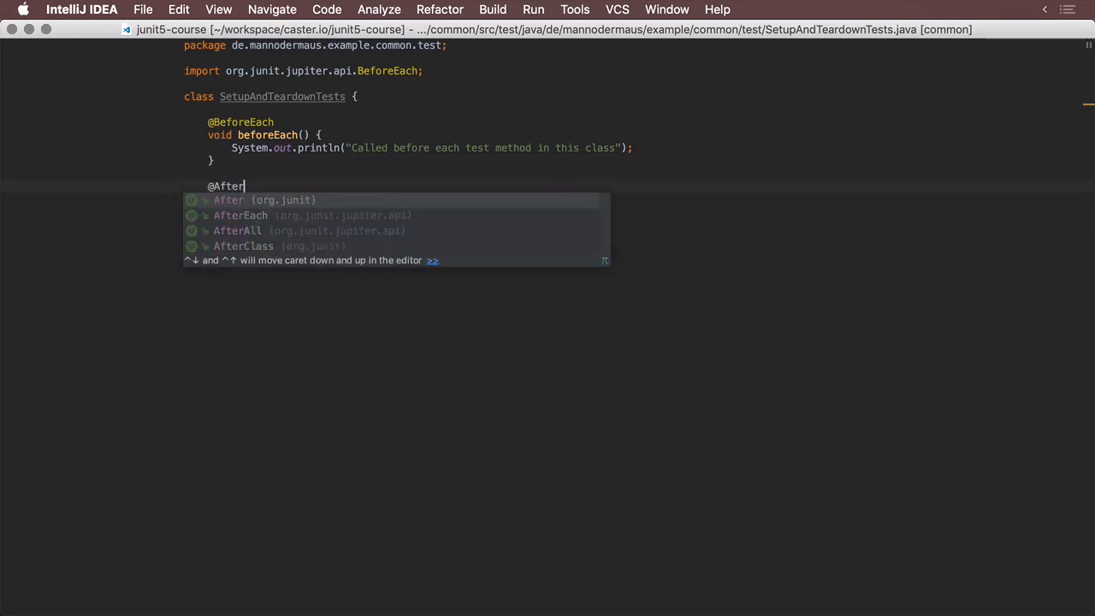
left_click(240, 215)
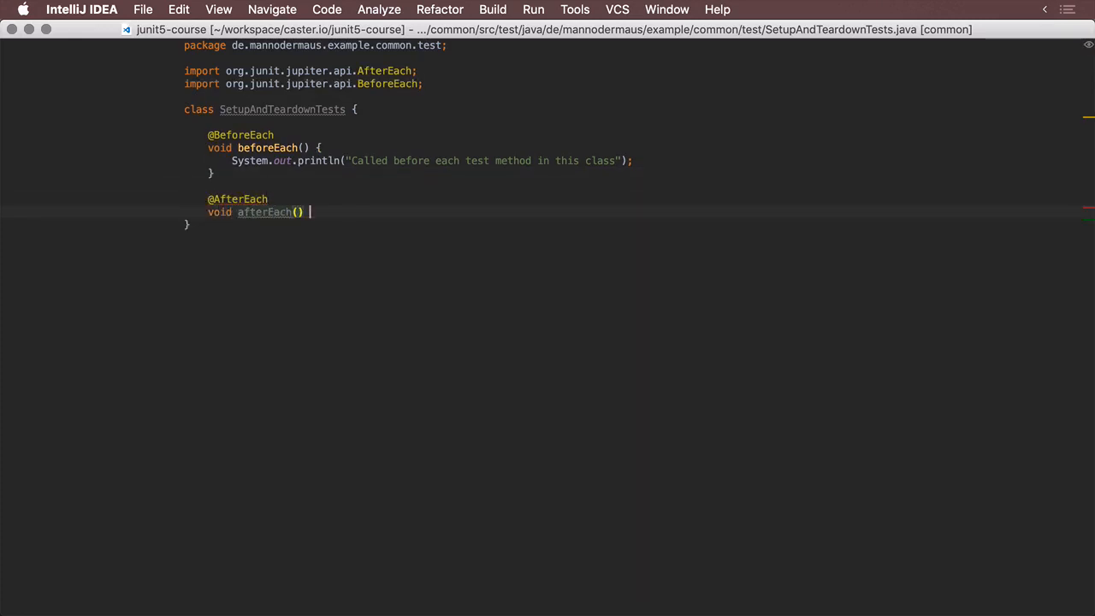